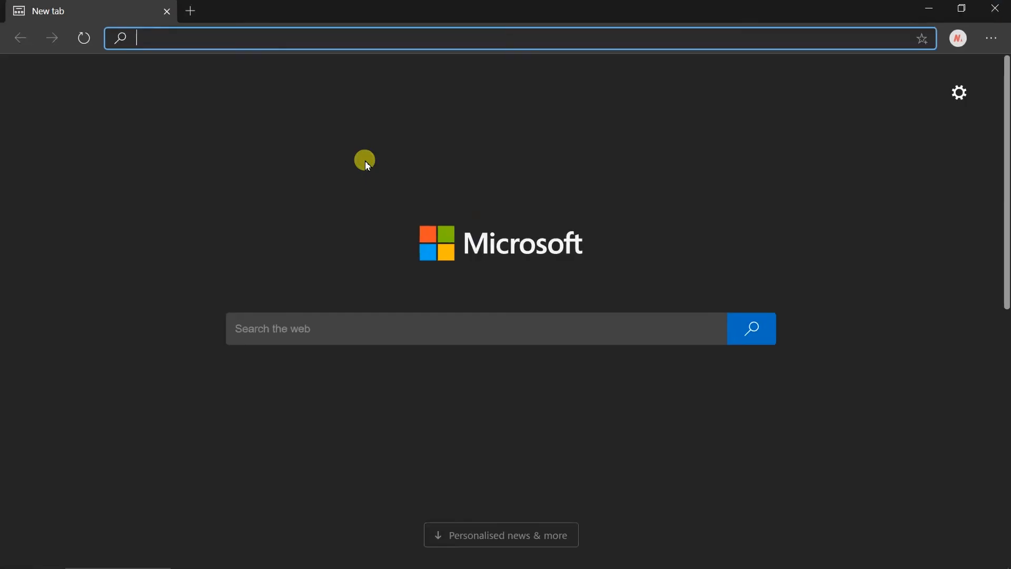
mouse_move(303, 38)
type("dot.net/ml")
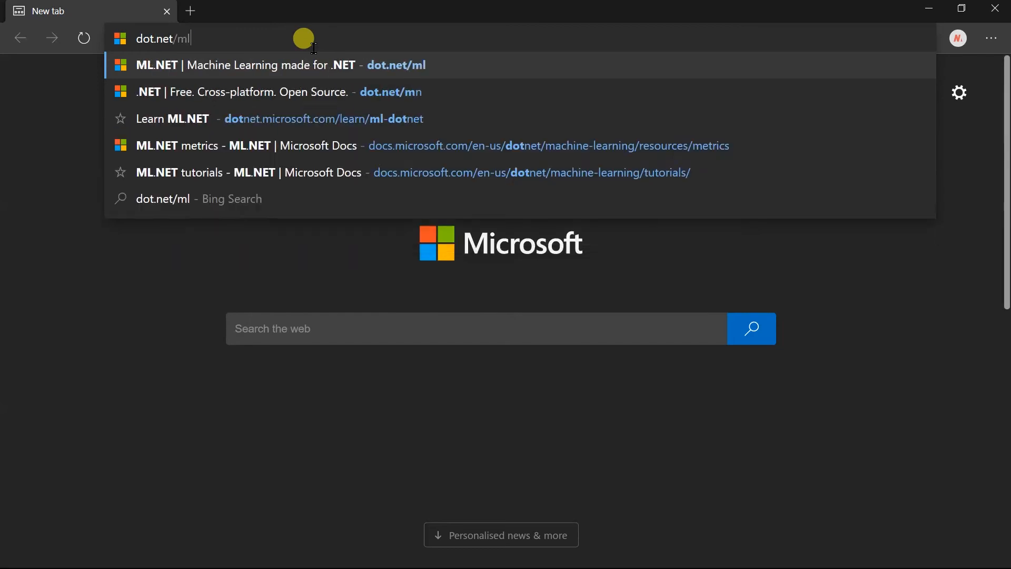
Navigate to the ML.NET machine learning page at dot.net/ml
left_click(264, 64)
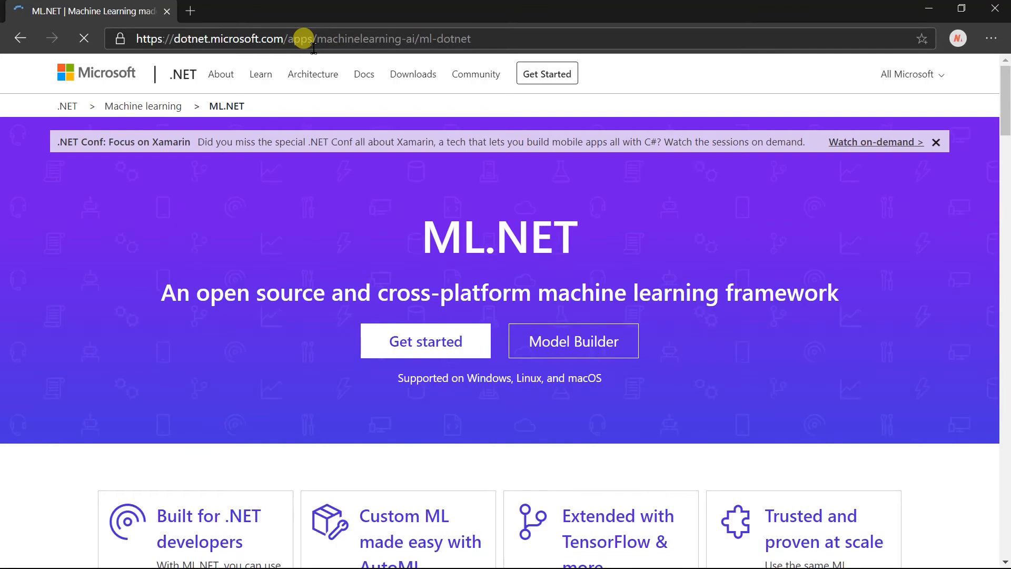
Scroll past the feature cards to the 'Built for .NET developers' C# code sample
scroll("down", 3)
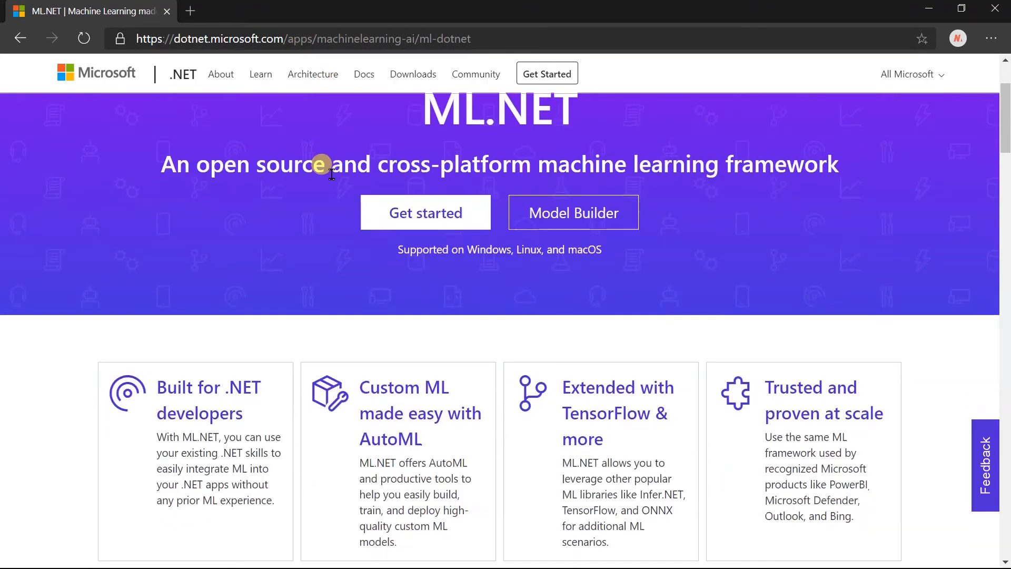
scroll("down", 3)
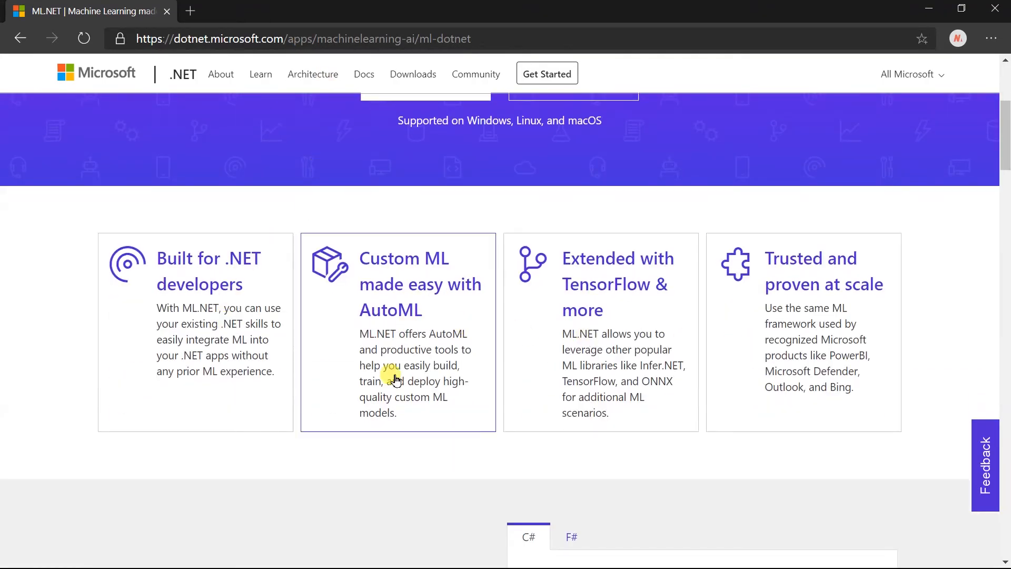
scroll("down", 3)
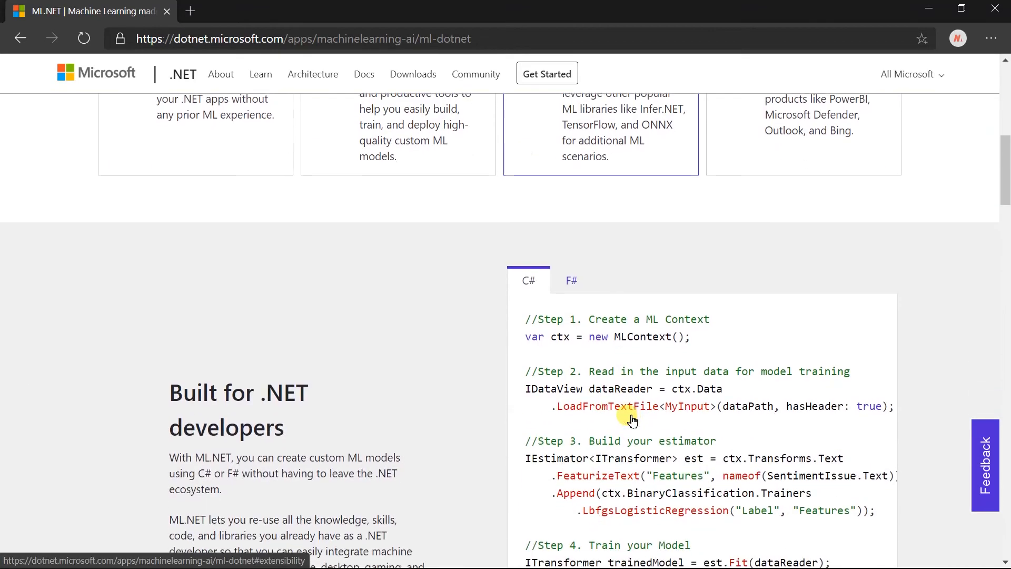
scroll("down", 3)
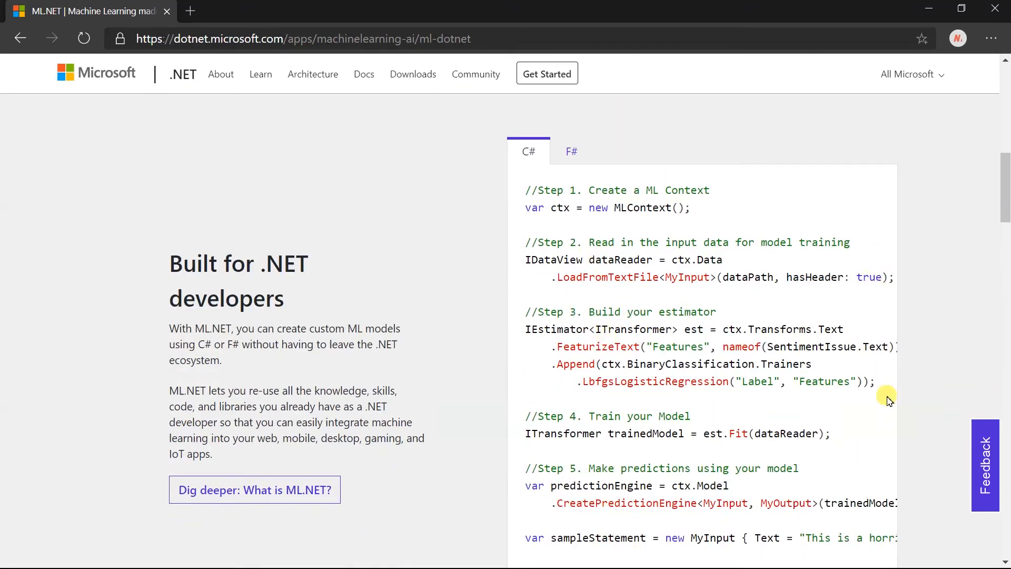
mouse_move(847, 392)
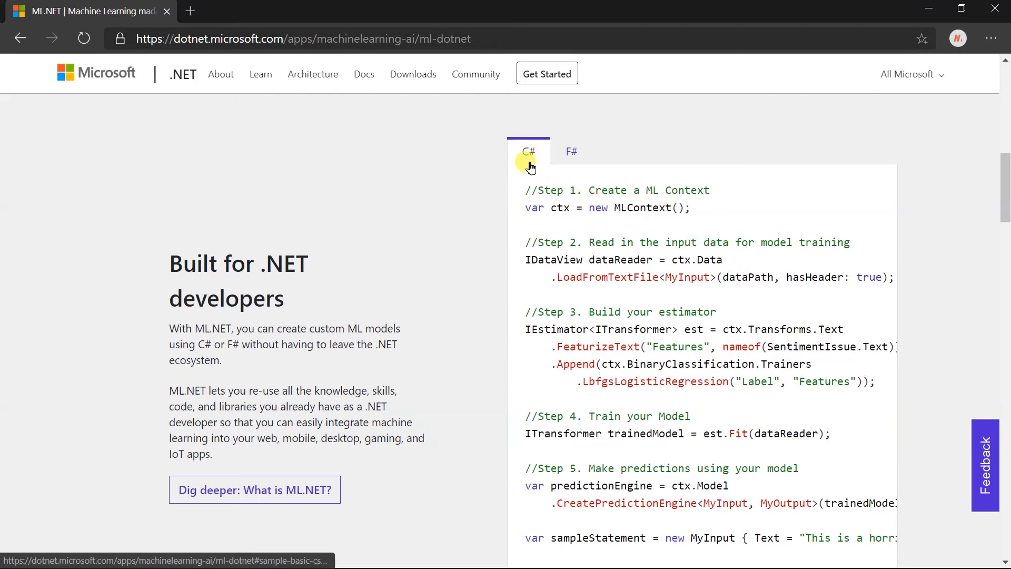
Reach the samples grid, open the SentimentAnalysis folder on GitHub, and return to the ML.NET tab
scroll("down", 3)
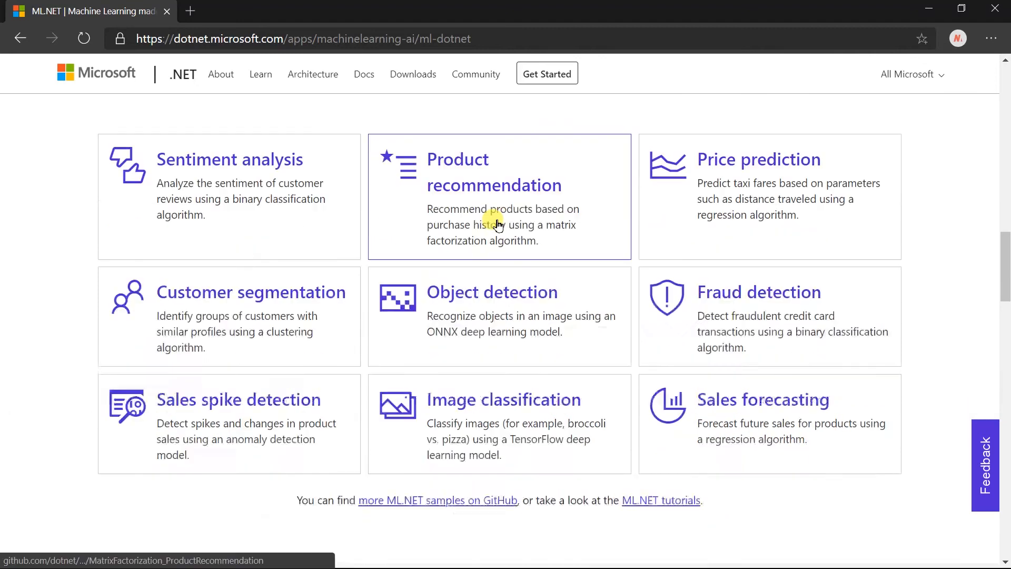
scroll("down", 3)
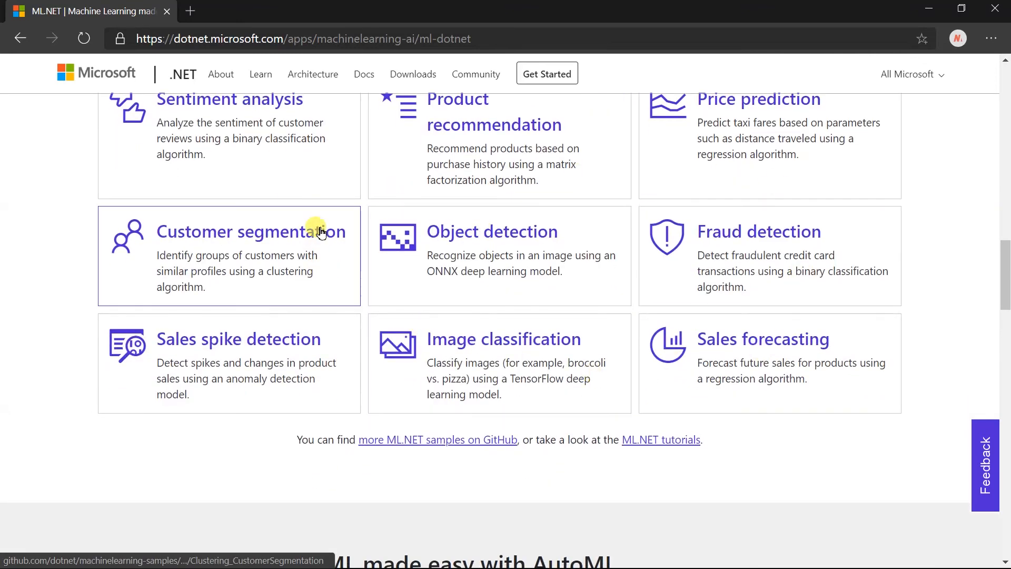
mouse_move(280, 179)
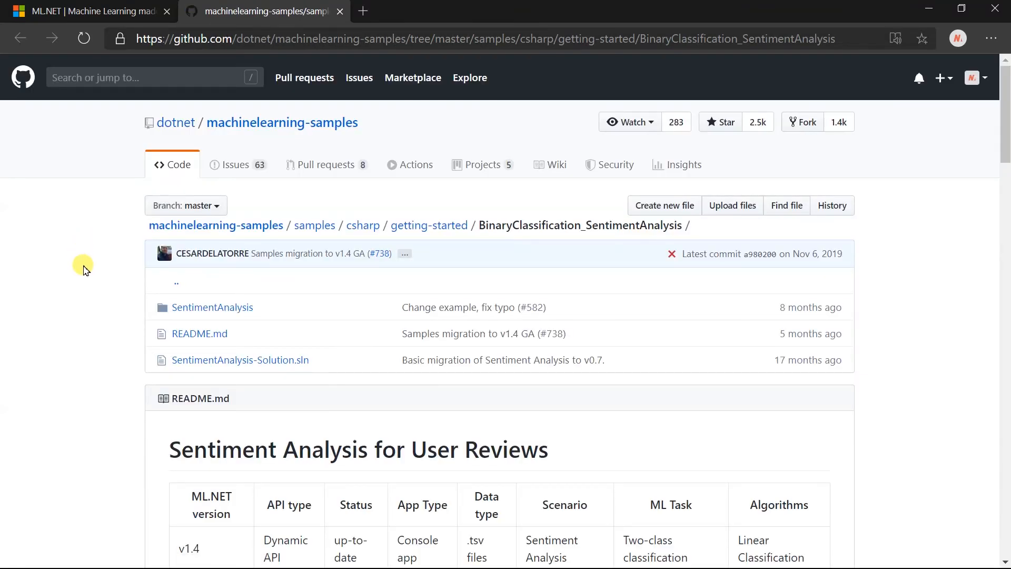
left_click(213, 306)
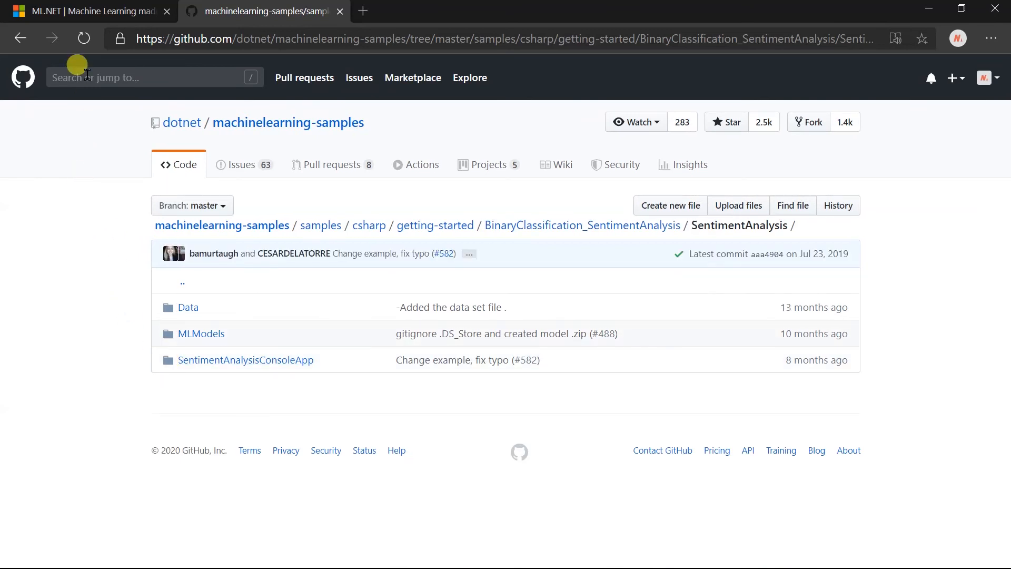
left_click(90, 10)
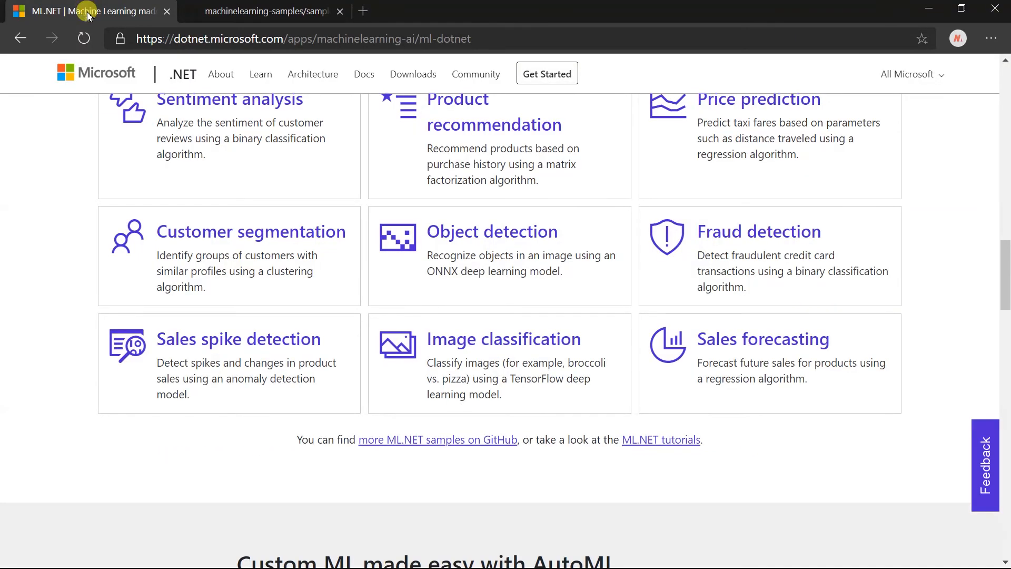
Scroll through 'Custom ML made easy with AutoML' to 'Extended with TensorFlow & more'
scroll("down", 3)
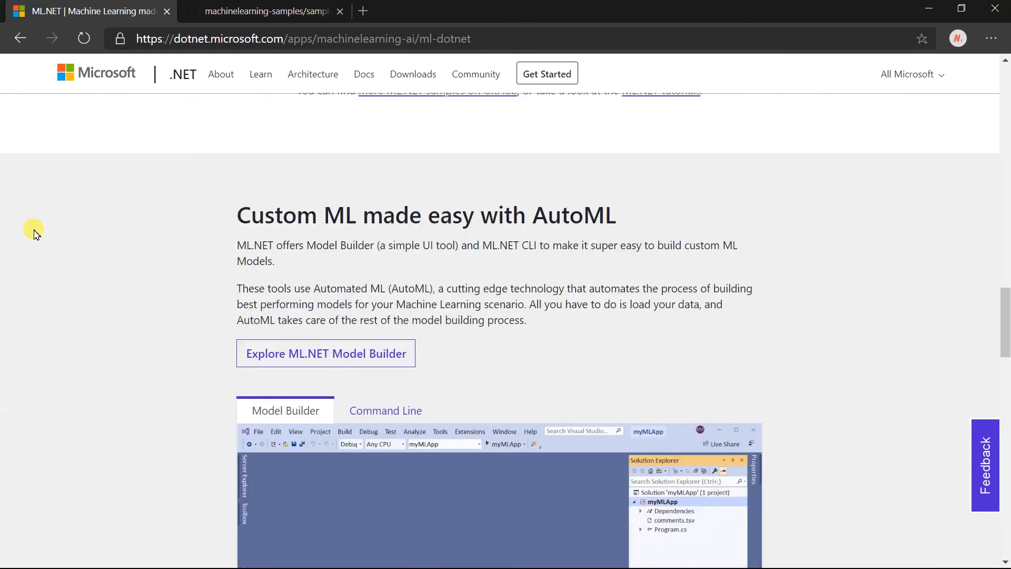
scroll("down", 3)
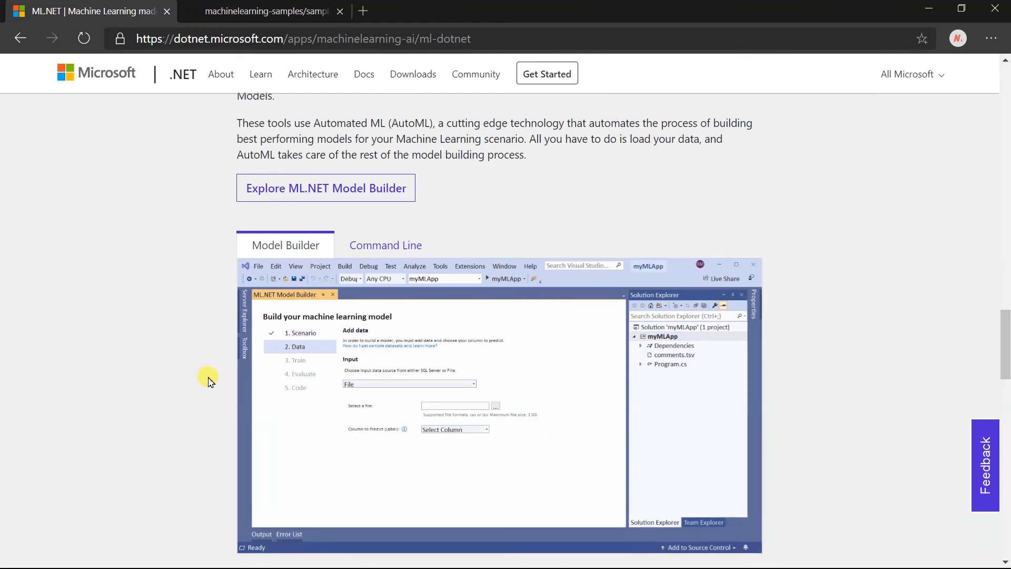
scroll("down", 3)
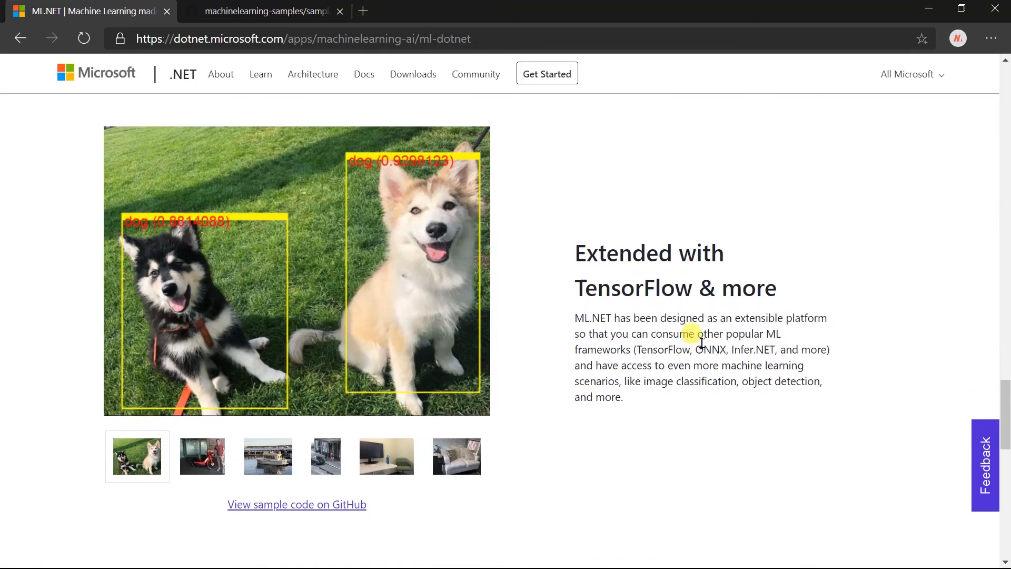
mouse_move(657, 322)
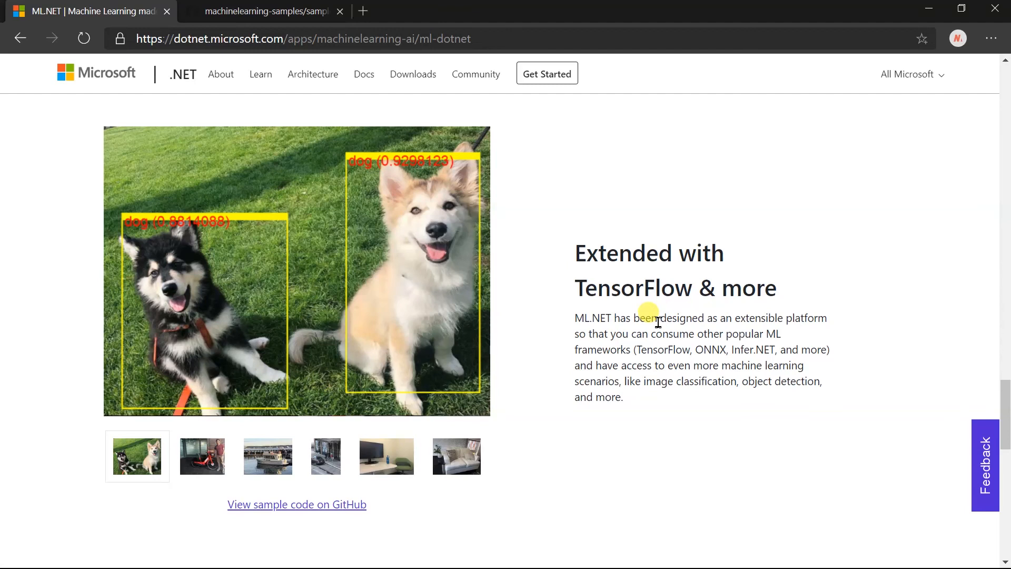
Scroll past 'High performance and accuracy' and customer logos to the 'Ready to Get Started?' banner
scroll("down", 3)
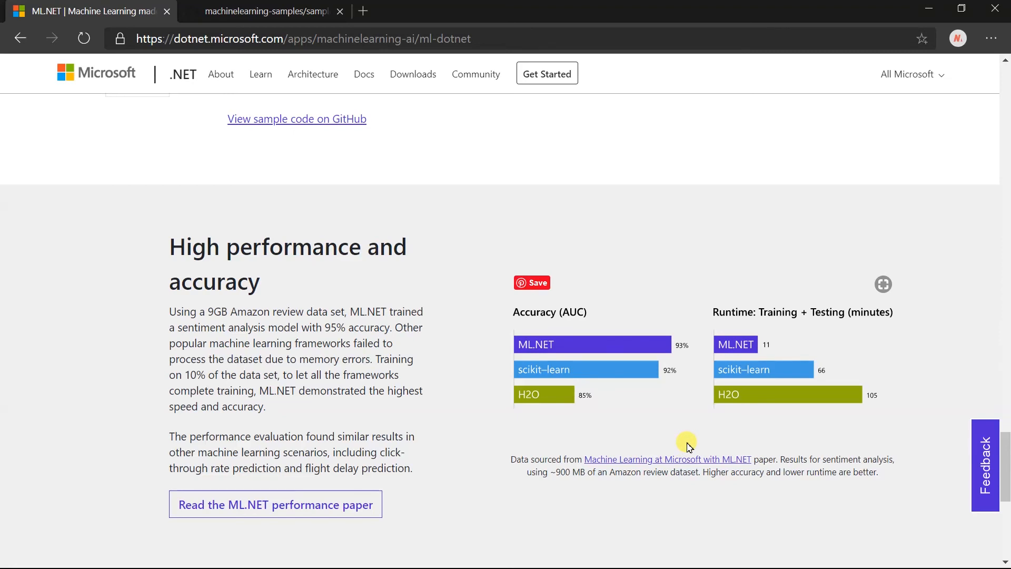
scroll("down", 3)
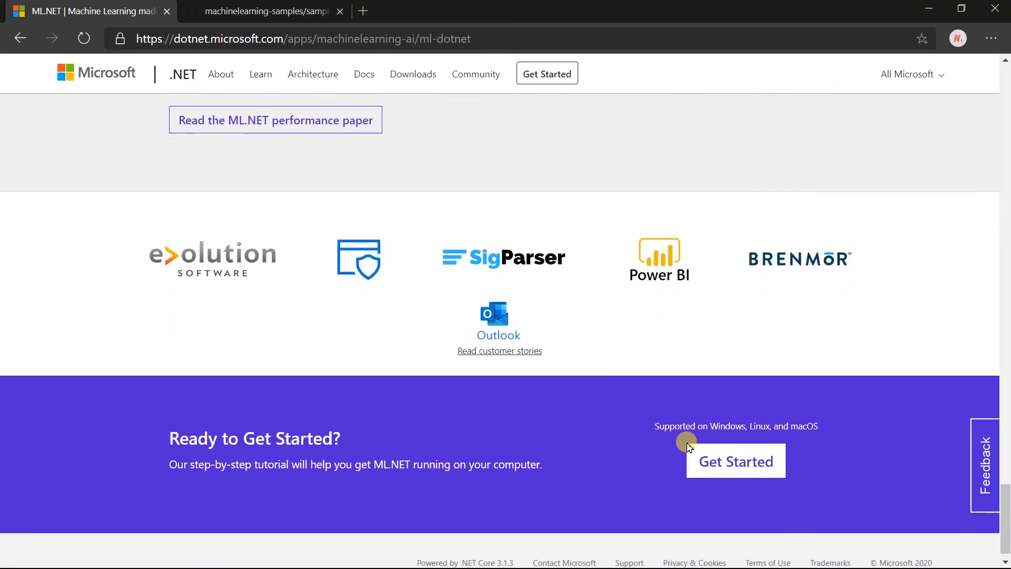
mouse_move(632, 340)
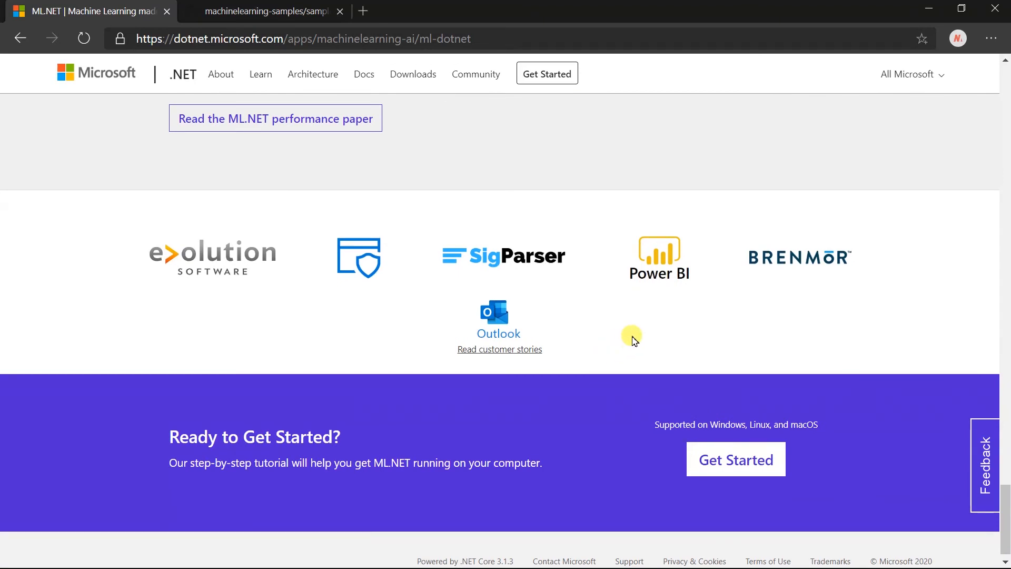